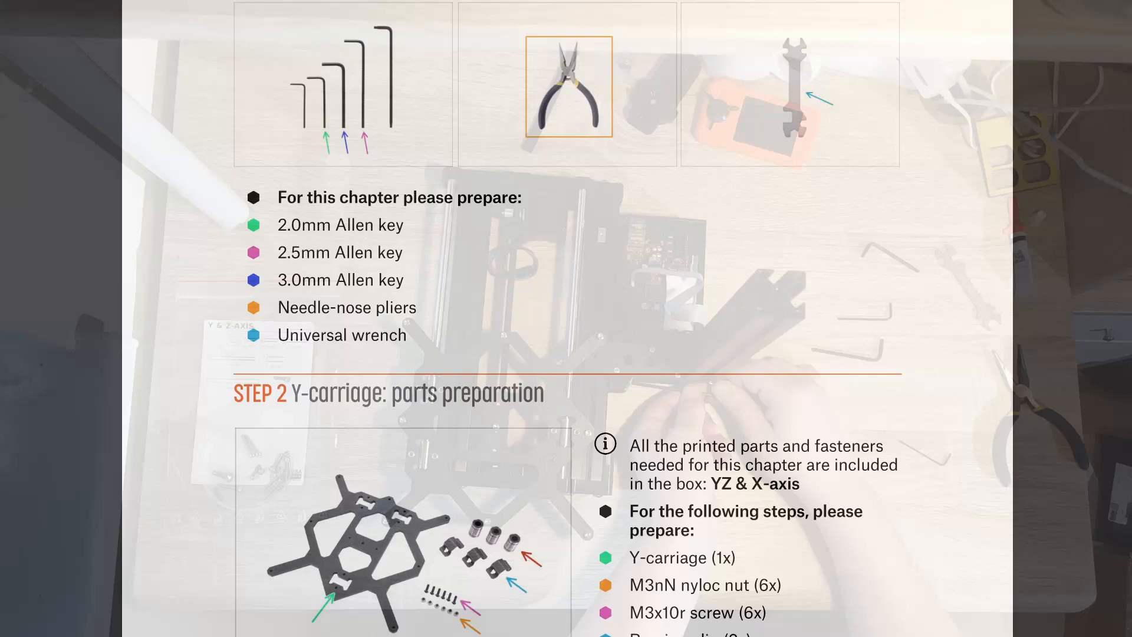
Step: Scroll the assembly manual from Step 2 down to Step 4, Lubricating the bearing
scroll("down", 3)
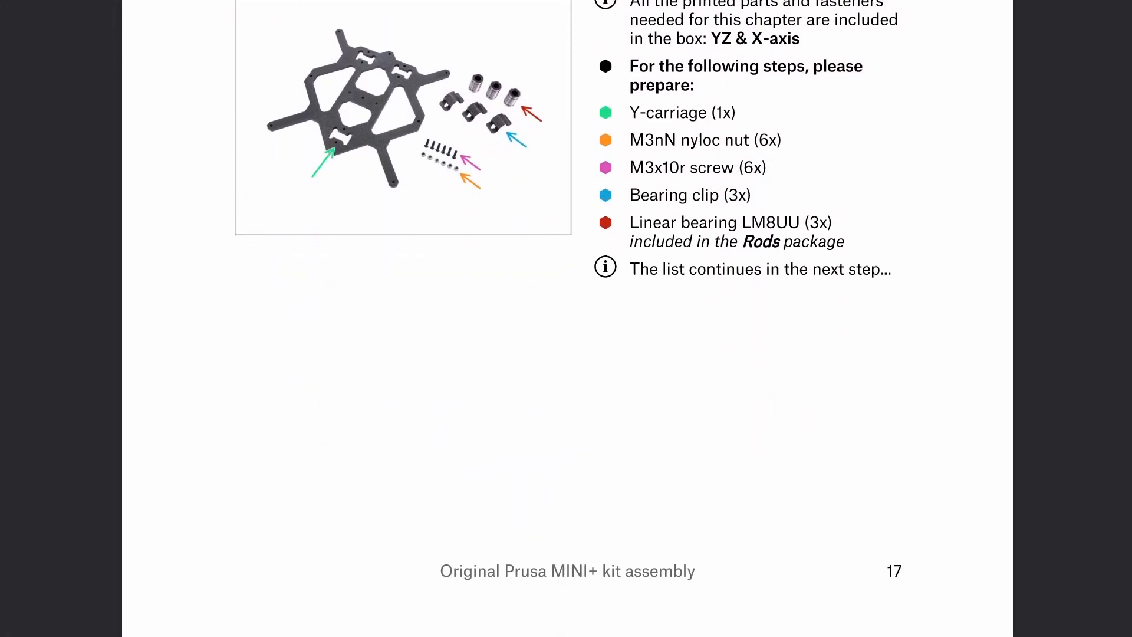
scroll("down", 3)
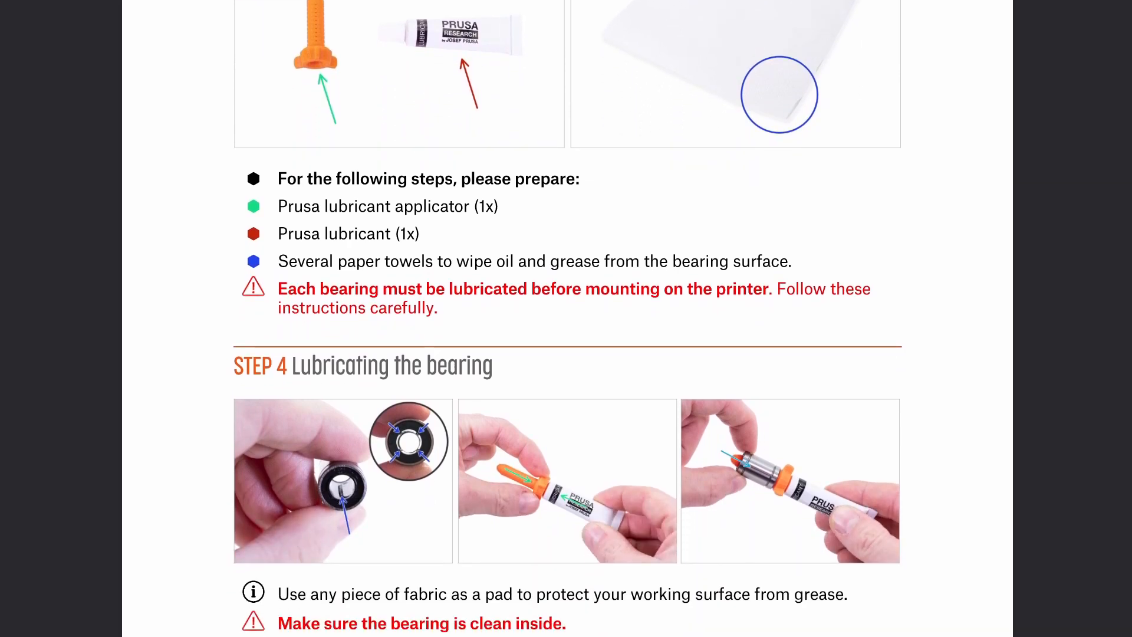
scroll("down", 3)
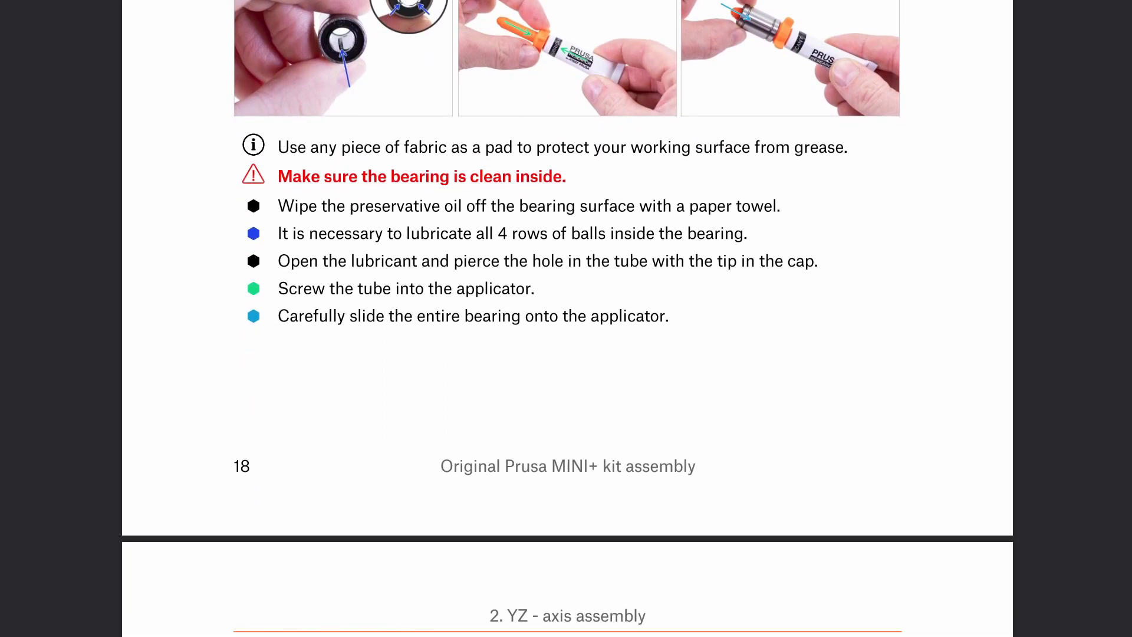
scroll("down", 3)
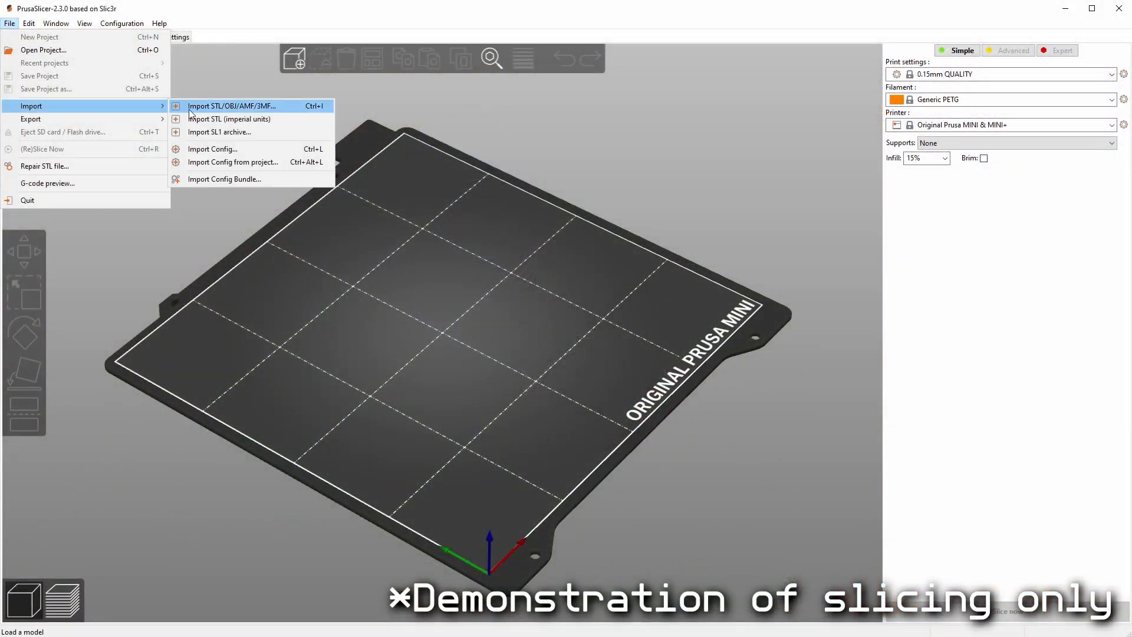
Step: Import the Kaleidocycle STL onto the Prusa MINI bed and slice it
left_click(231, 106)
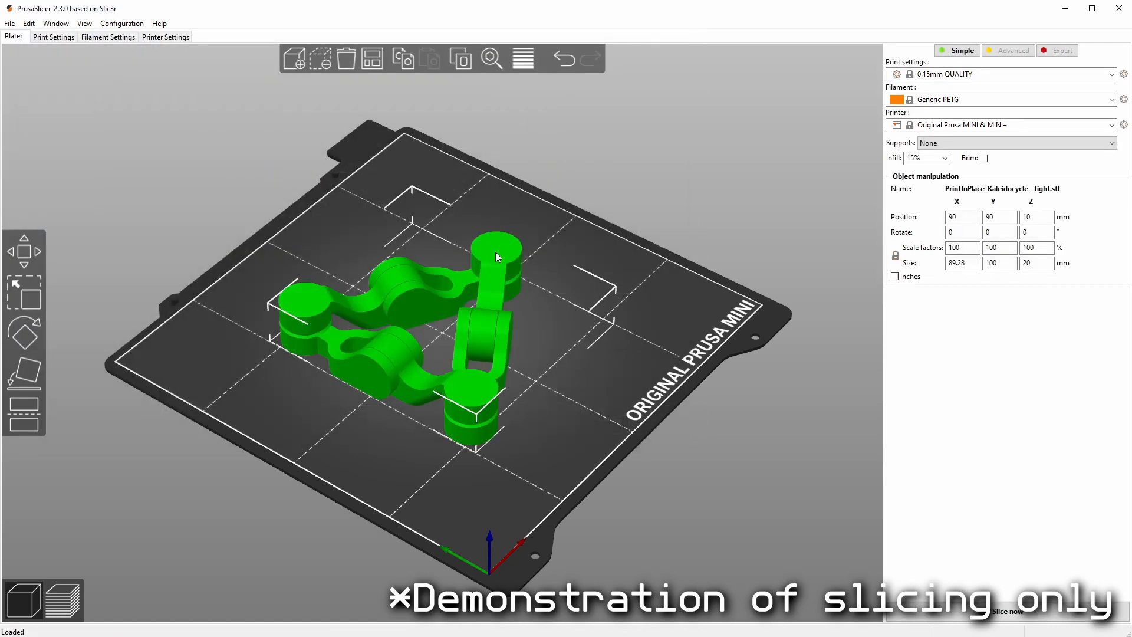
left_click(1007, 611)
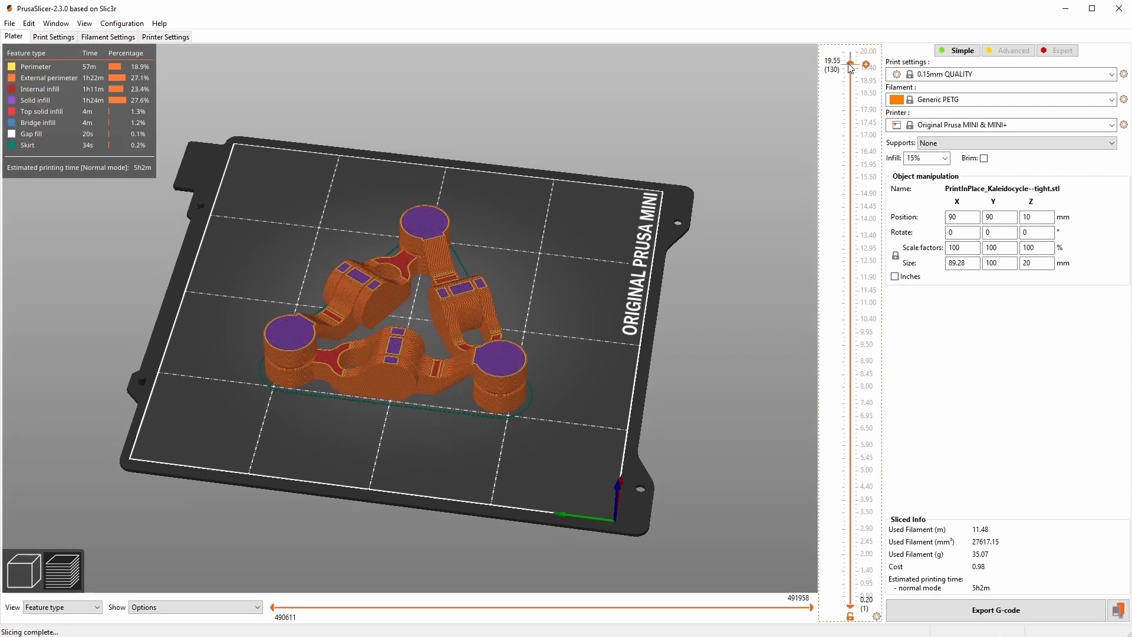
Step: Preview layers up to the 20 mm top, then export and save the Kaleidocycle G-code
left_click_drag(850, 55, 850, 52)
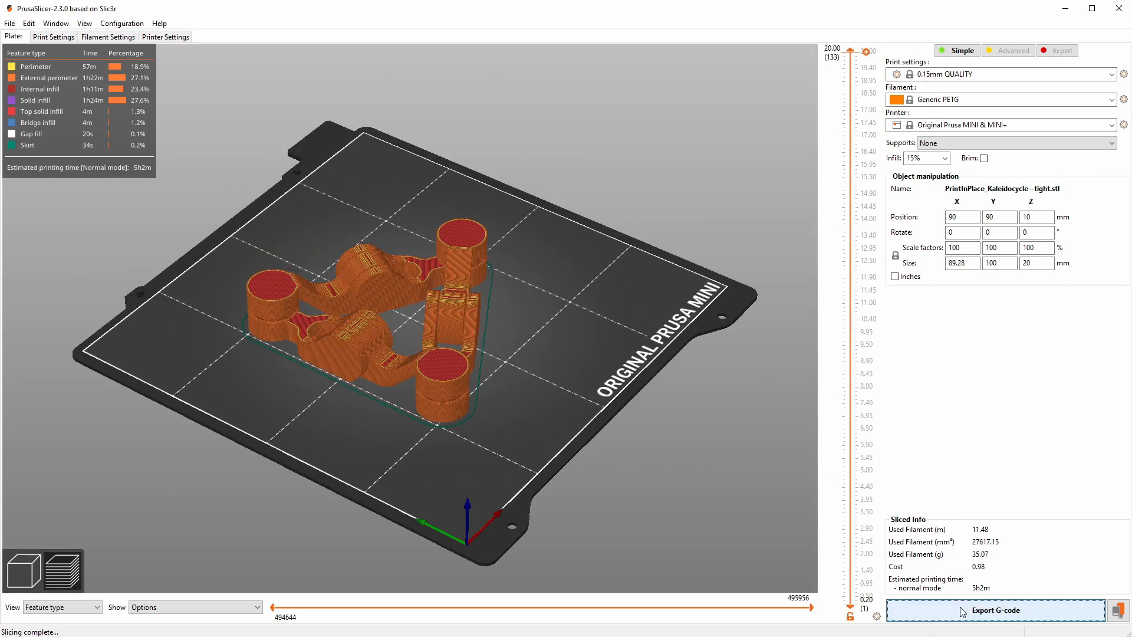
left_click(995, 610)
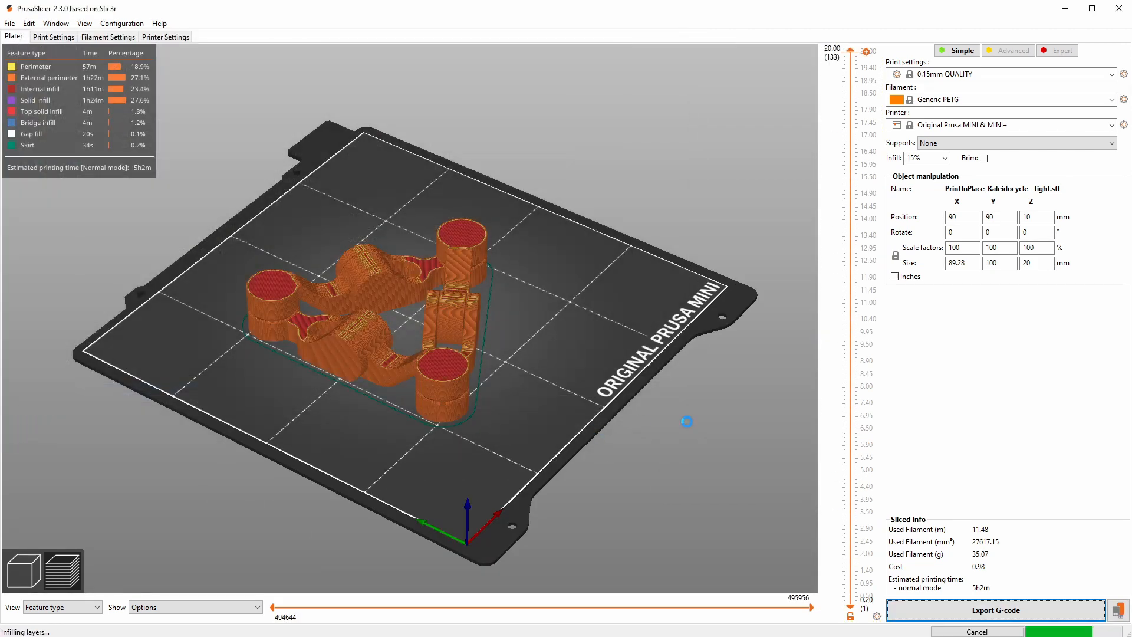
left_click(993, 609)
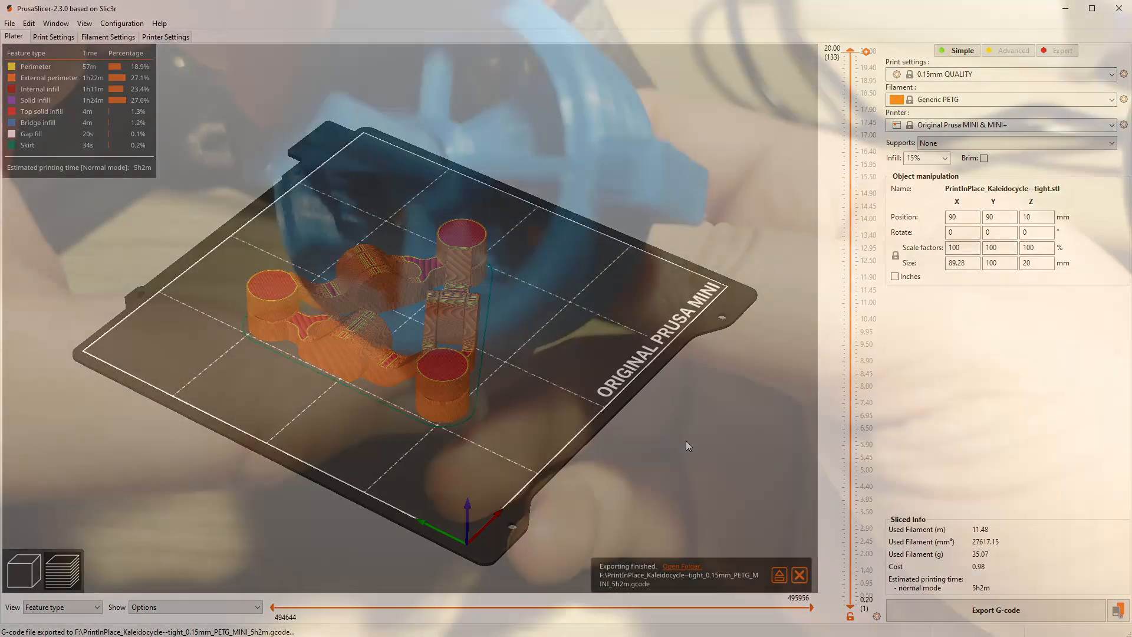